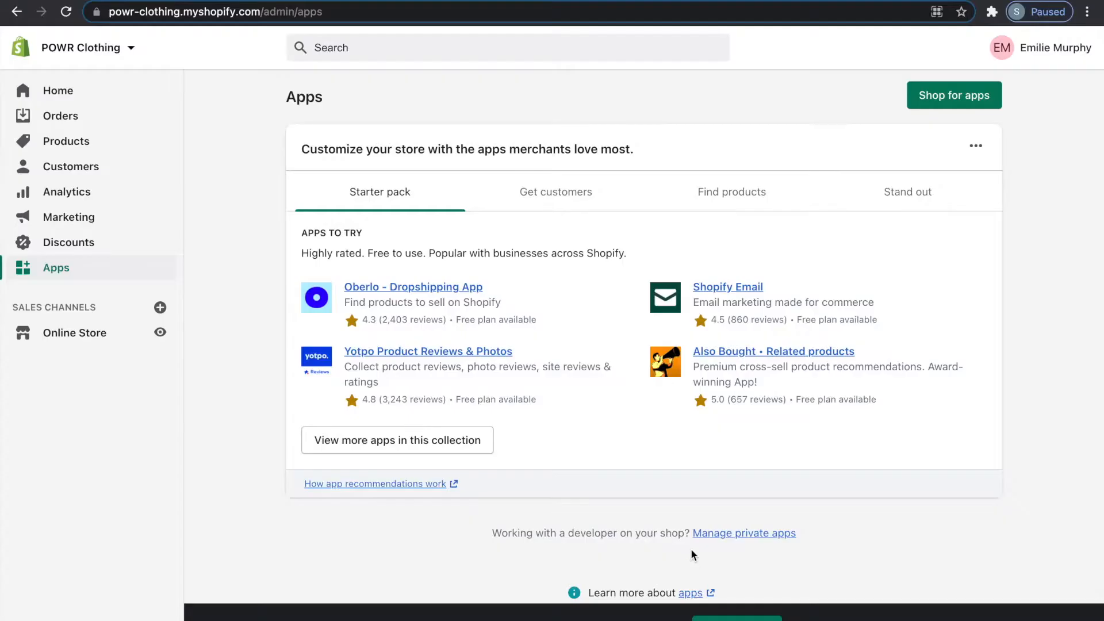
{"action": "mouse_move", "coordinate": [695, 488]}
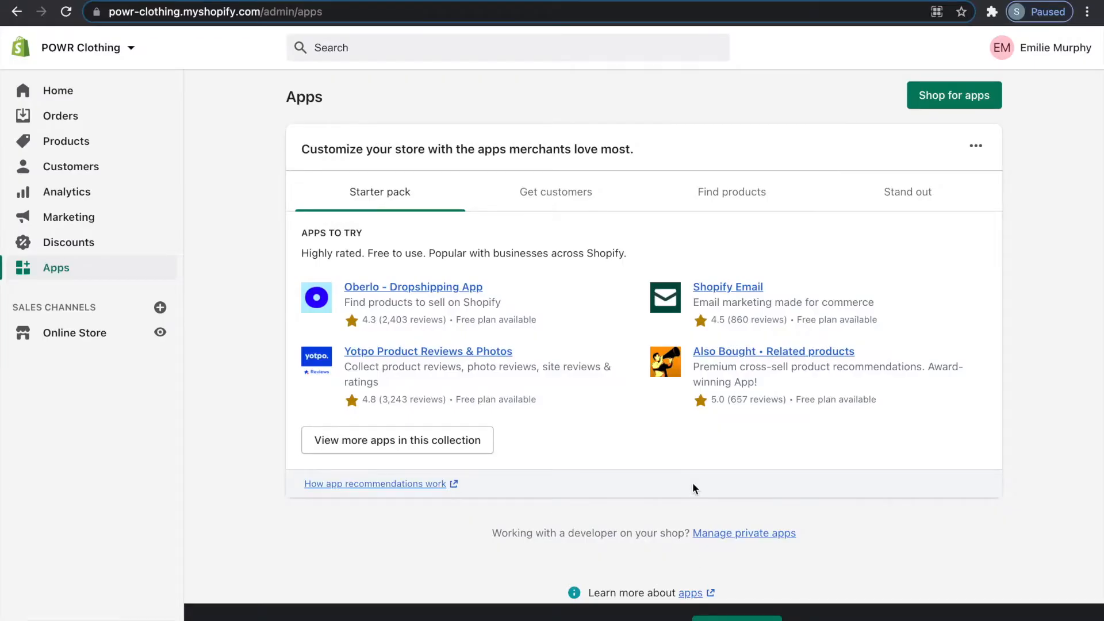
{"action": "mouse_move", "coordinate": [870, 276]}
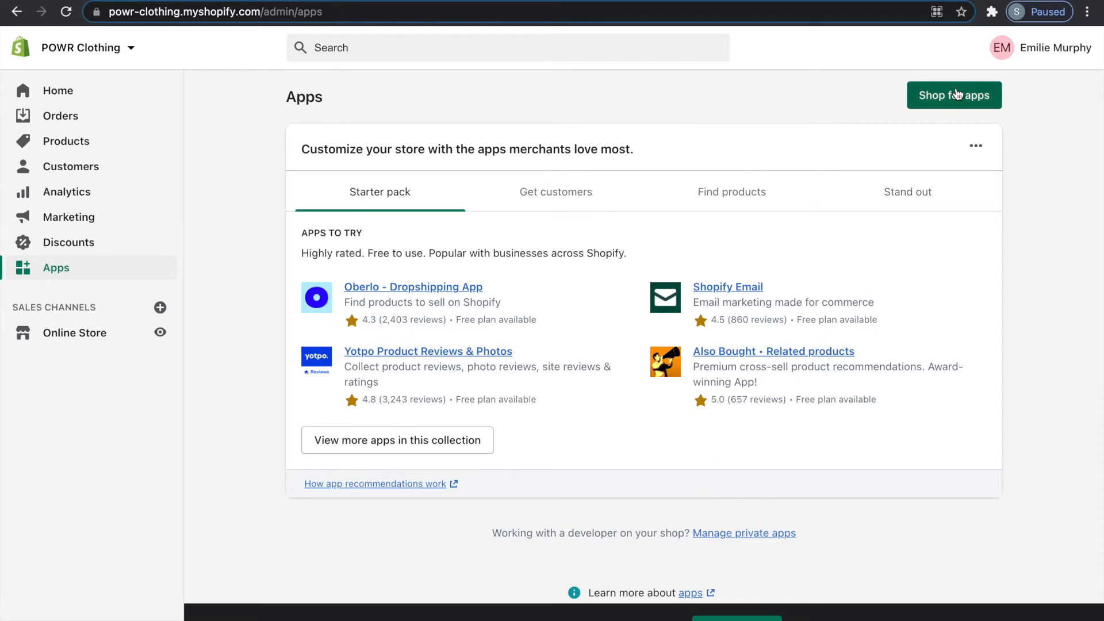
- Search the Shopify App Store for 'POWR' to find the countdown timer app
{"action": "left_click", "coordinate": [954, 94]}
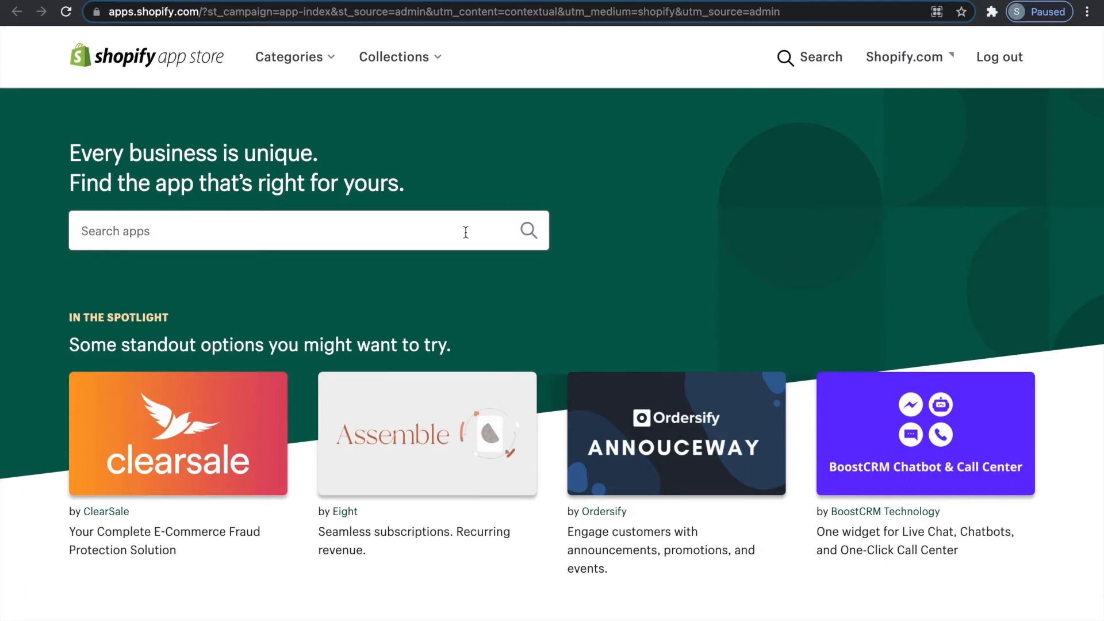
{"action": "type", "text": "POWR Countdow"}
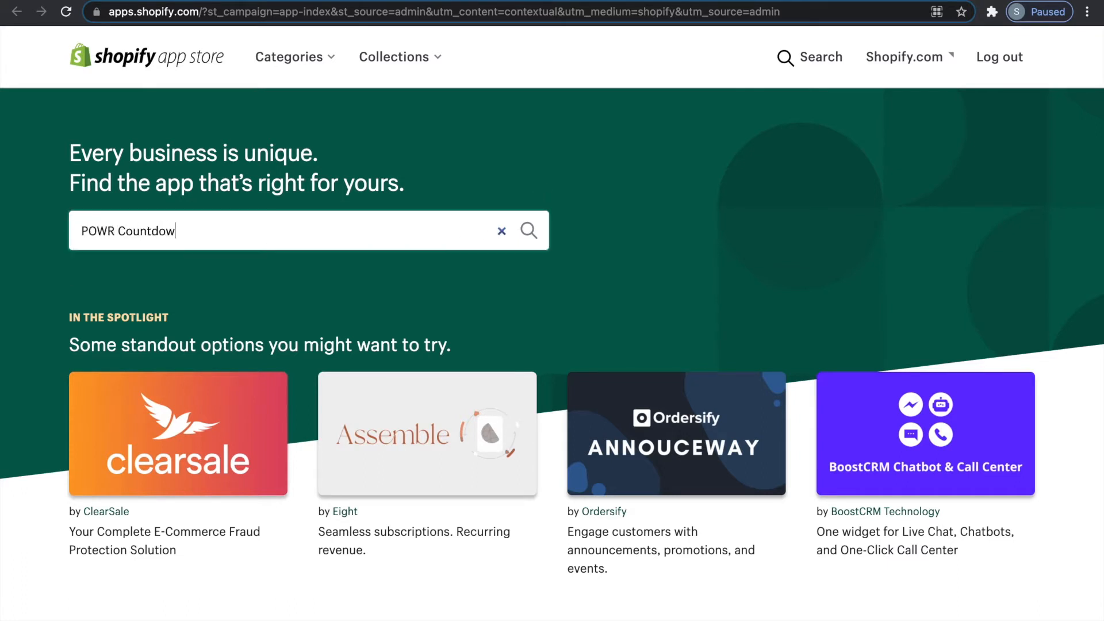
{"action": "key", "text": "Enter"}
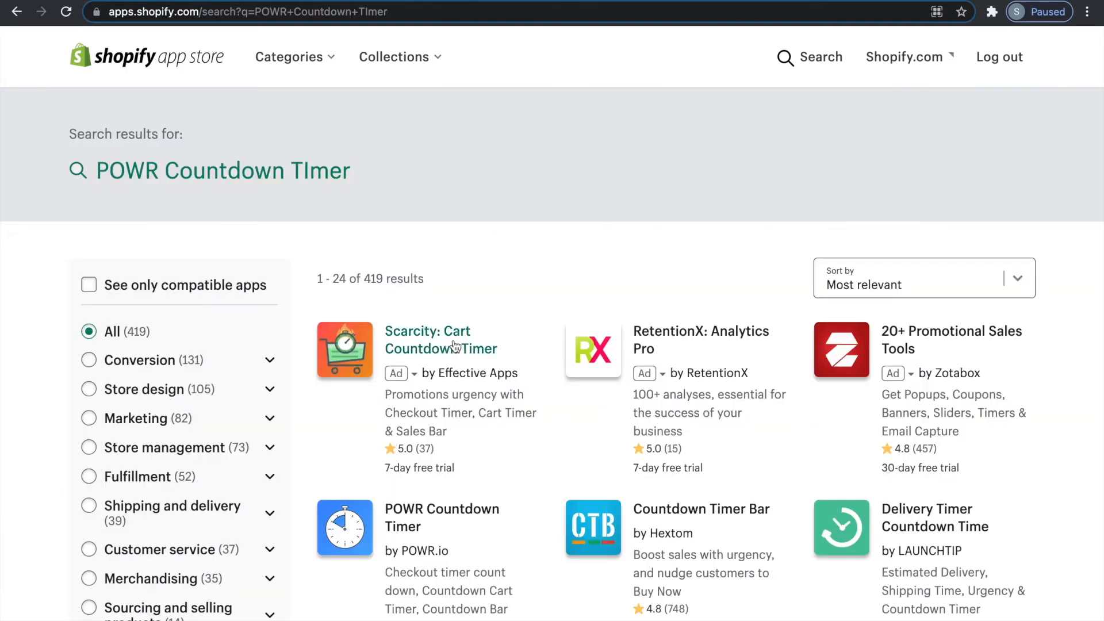
- Add the POWR Countdown Timer app from its POWR.io listing to the store
{"action": "left_click", "coordinate": [419, 518]}
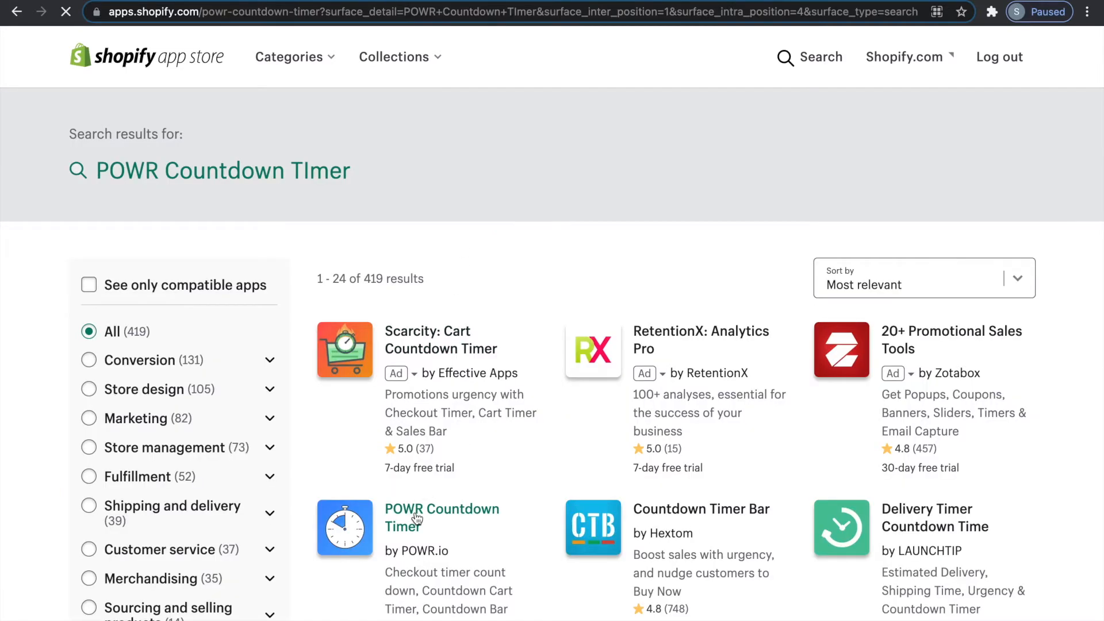
{"action": "left_click", "coordinate": [442, 508]}
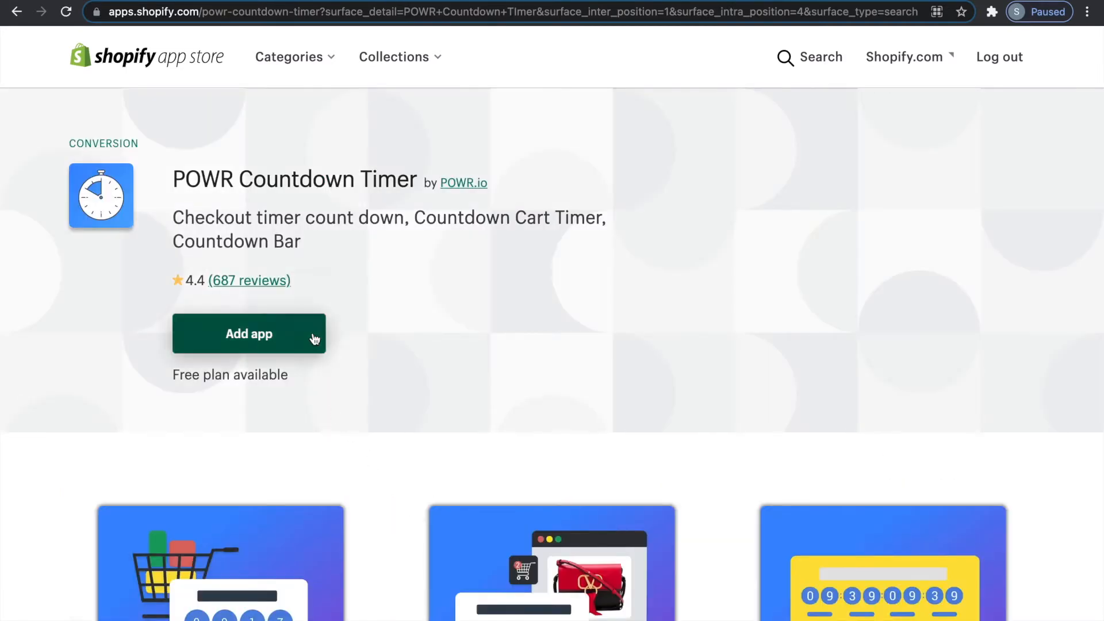
{"action": "left_click", "coordinate": [248, 333]}
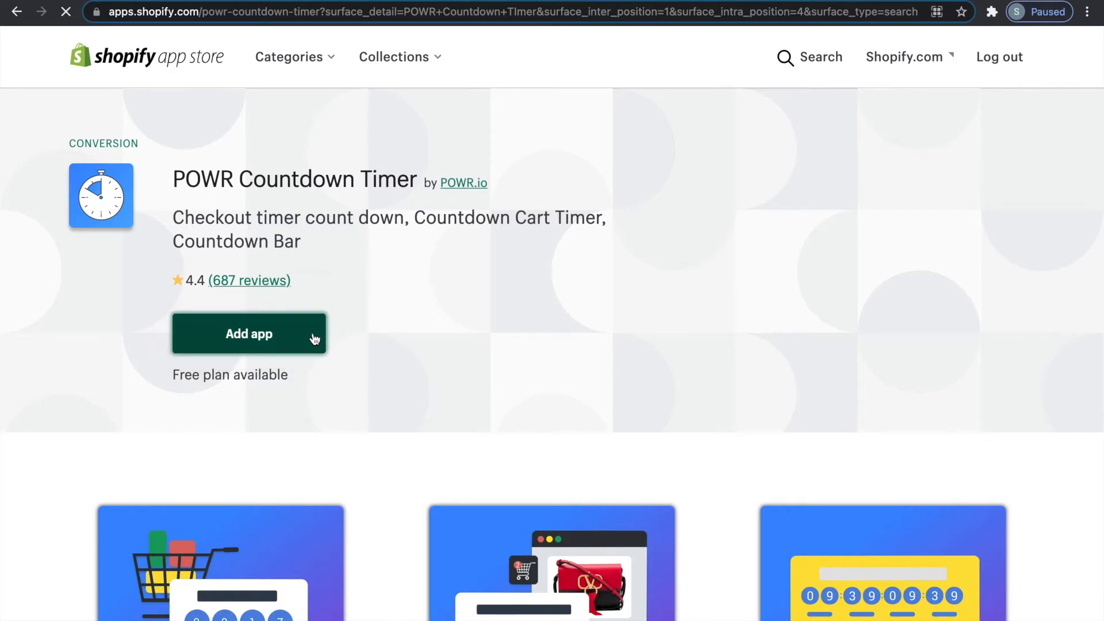
{"action": "left_click", "coordinate": [249, 333]}
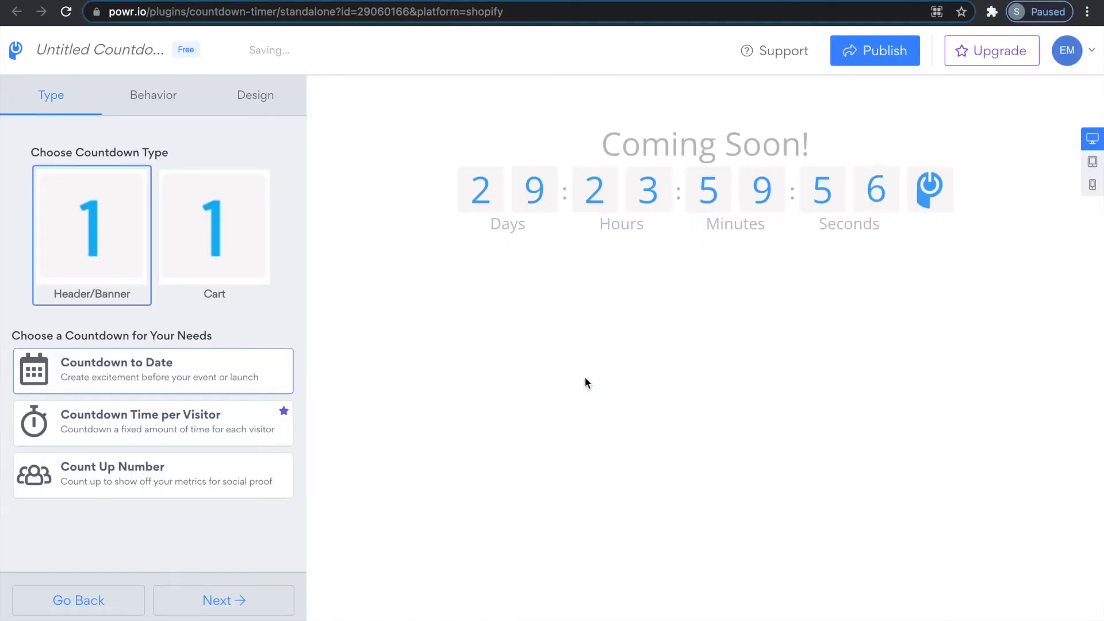
{"action": "mouse_move", "coordinate": [558, 361]}
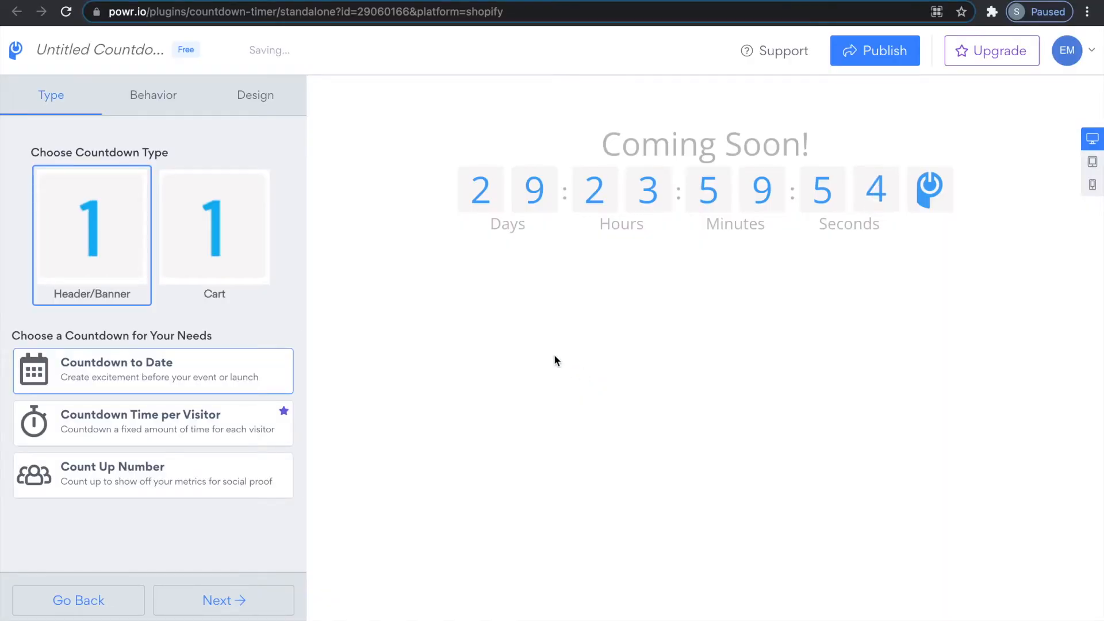
- Choose the Cart countdown type showing the limited-stock checkout message
{"action": "left_click", "coordinate": [214, 233]}
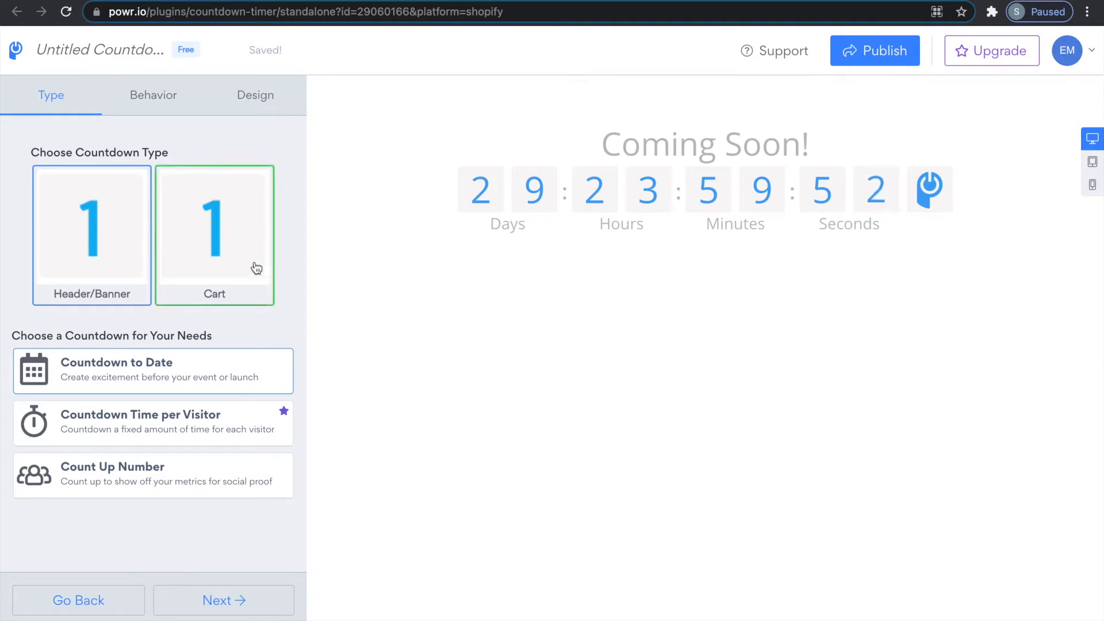
{"action": "left_click", "coordinate": [214, 234]}
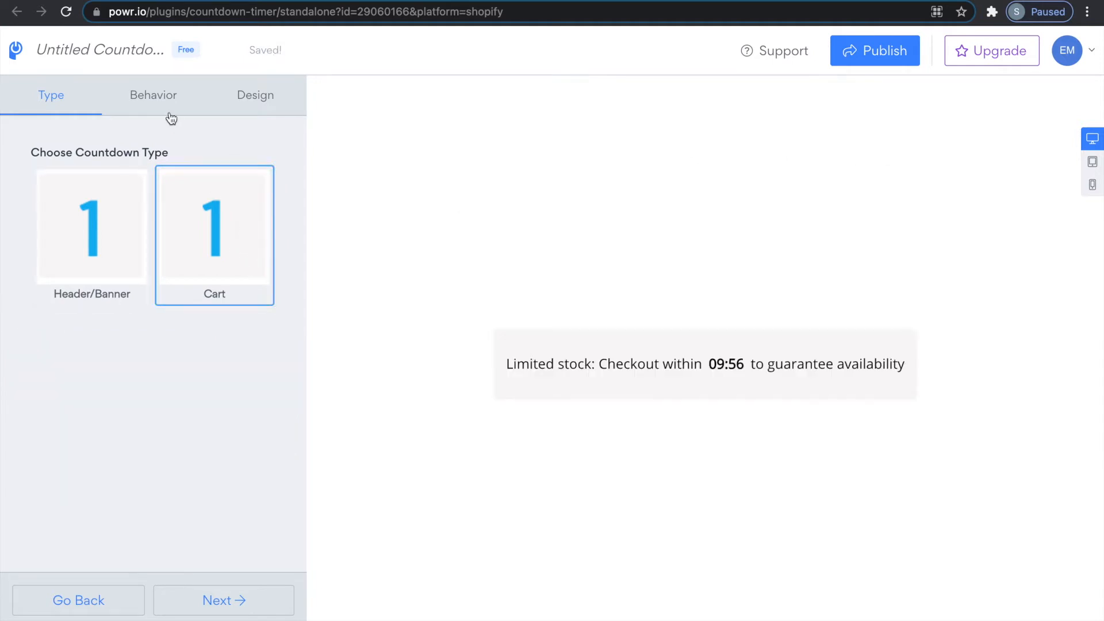
- In Behavior, limit the timer to a chosen date period and return to the settings list
{"action": "left_click", "coordinate": [153, 96]}
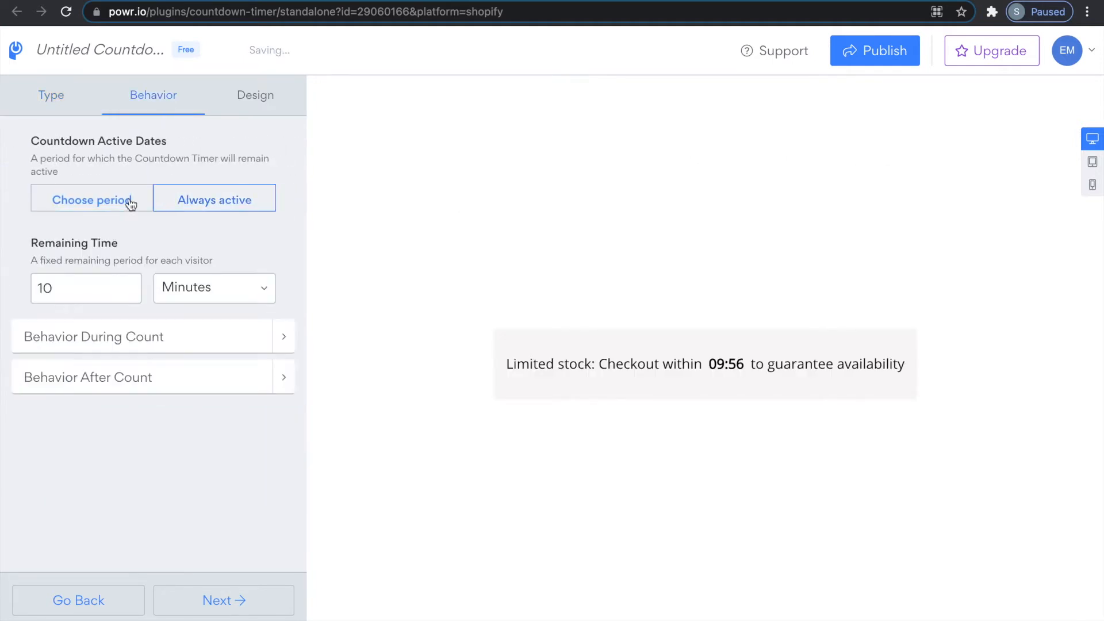
{"action": "left_click", "coordinate": [92, 198]}
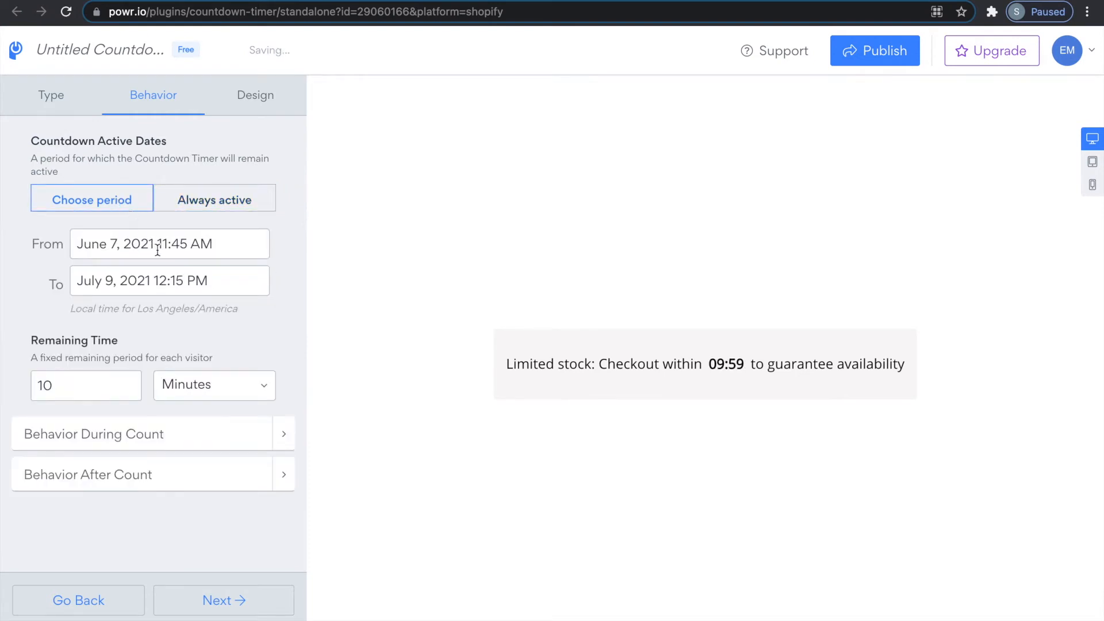
{"action": "left_click", "coordinate": [169, 280]}
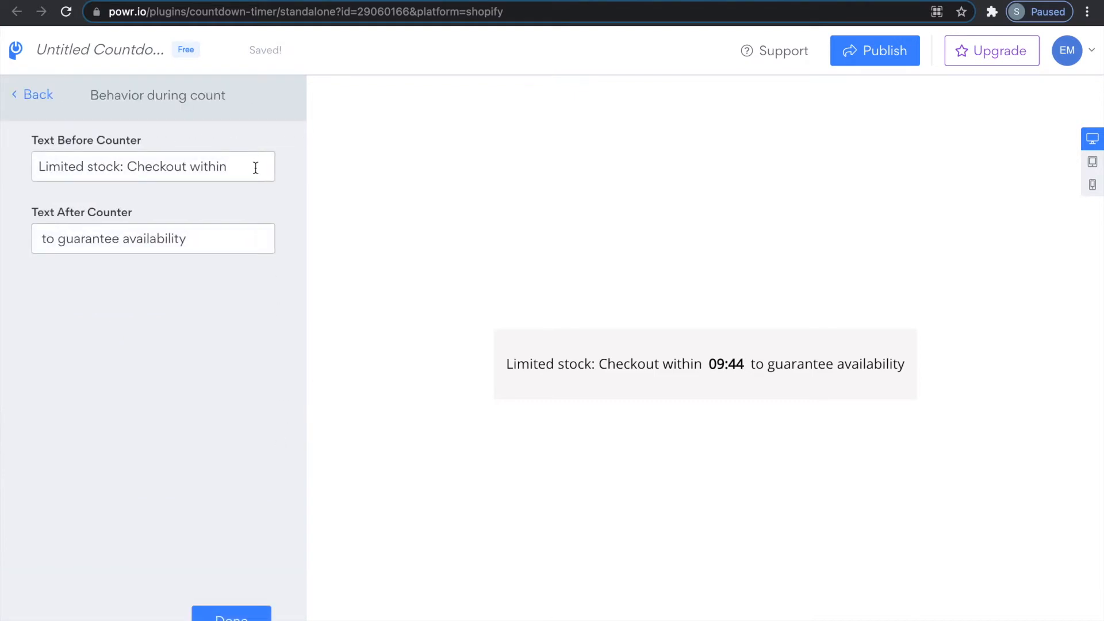
{"action": "left_click", "coordinate": [33, 94]}
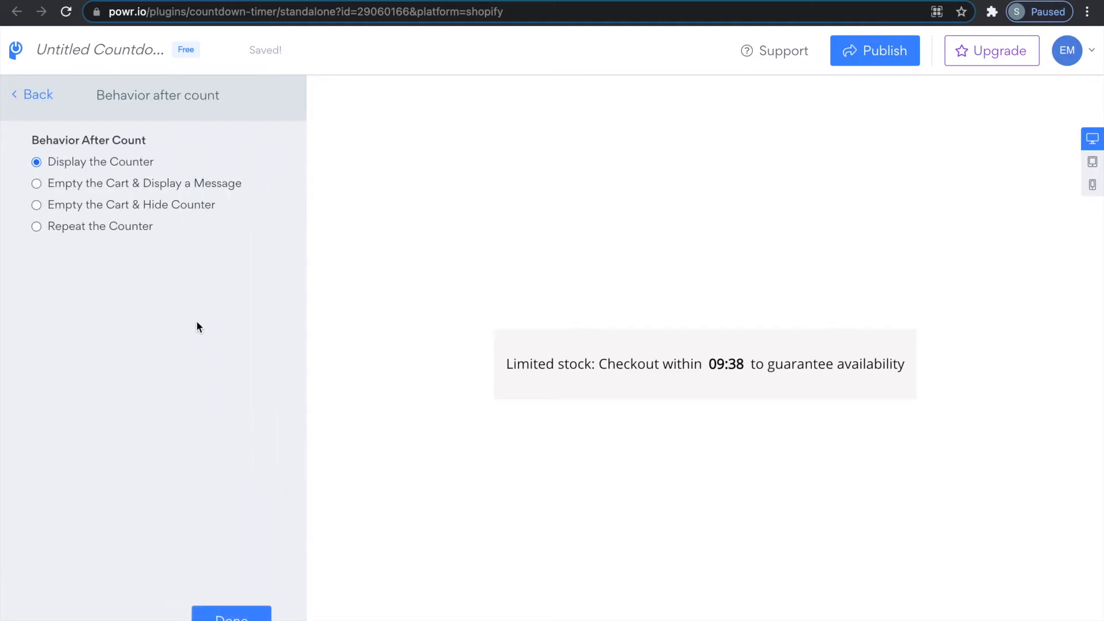
{"action": "mouse_move", "coordinate": [178, 258]}
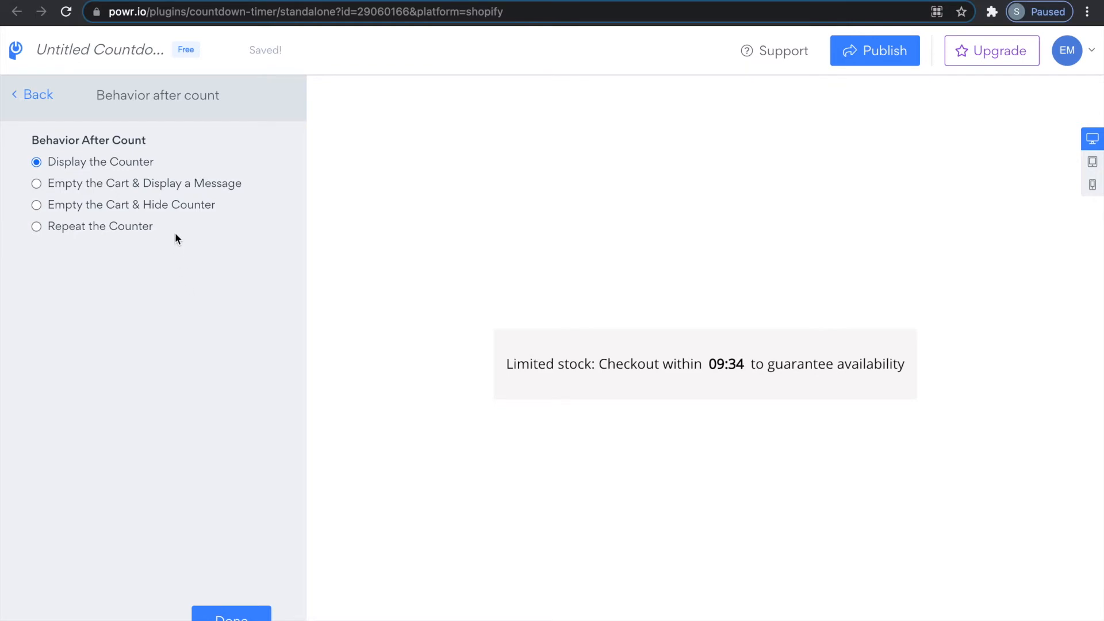
- Set Behavior After Count to empty the cart and show 'Countdown is finished'
{"action": "left_click", "coordinate": [37, 183]}
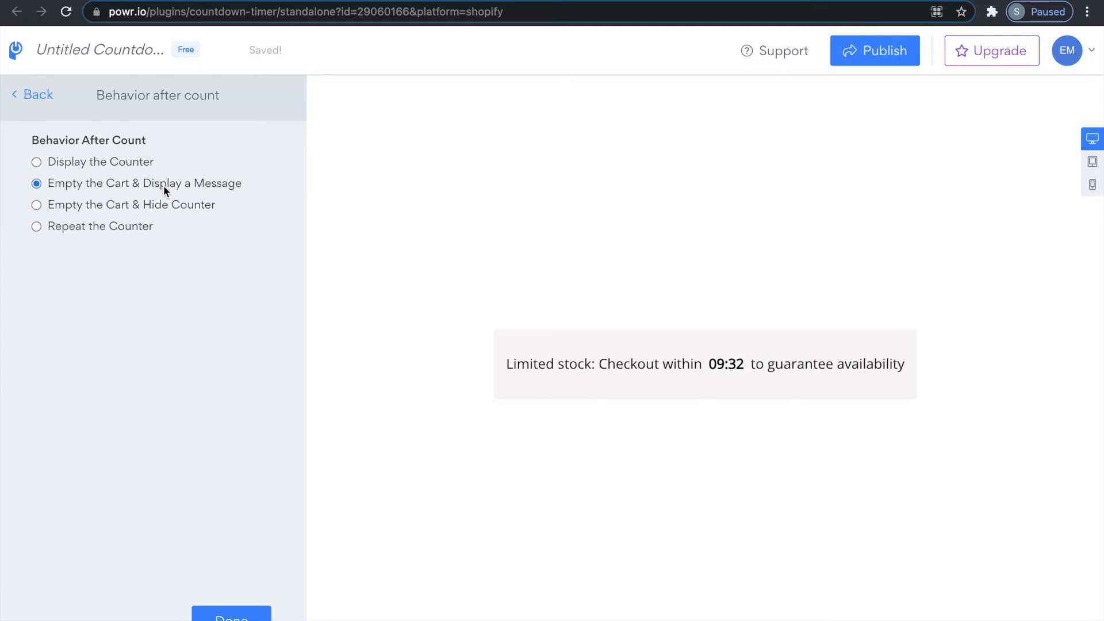
{"action": "left_click", "coordinate": [35, 183]}
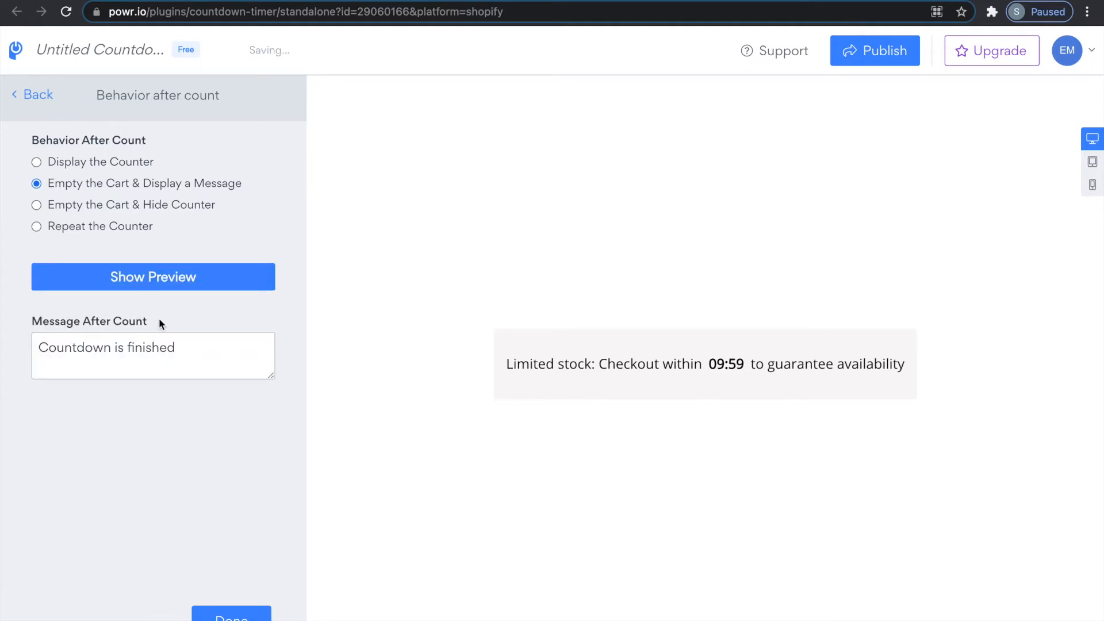
{"action": "left_click", "coordinate": [32, 94]}
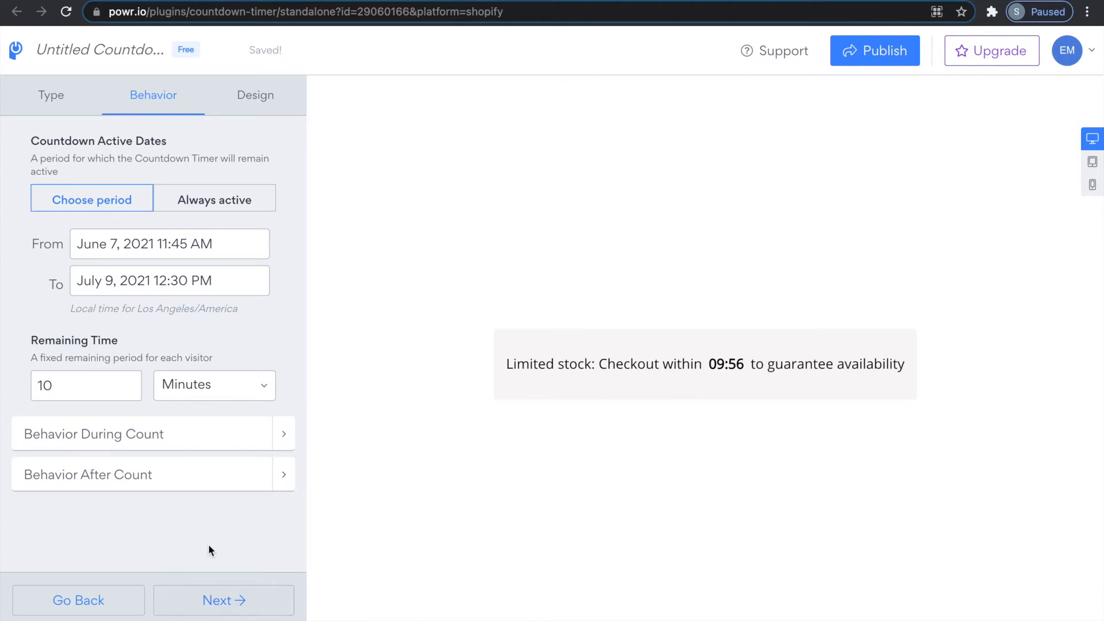
{"action": "left_click", "coordinate": [256, 94]}
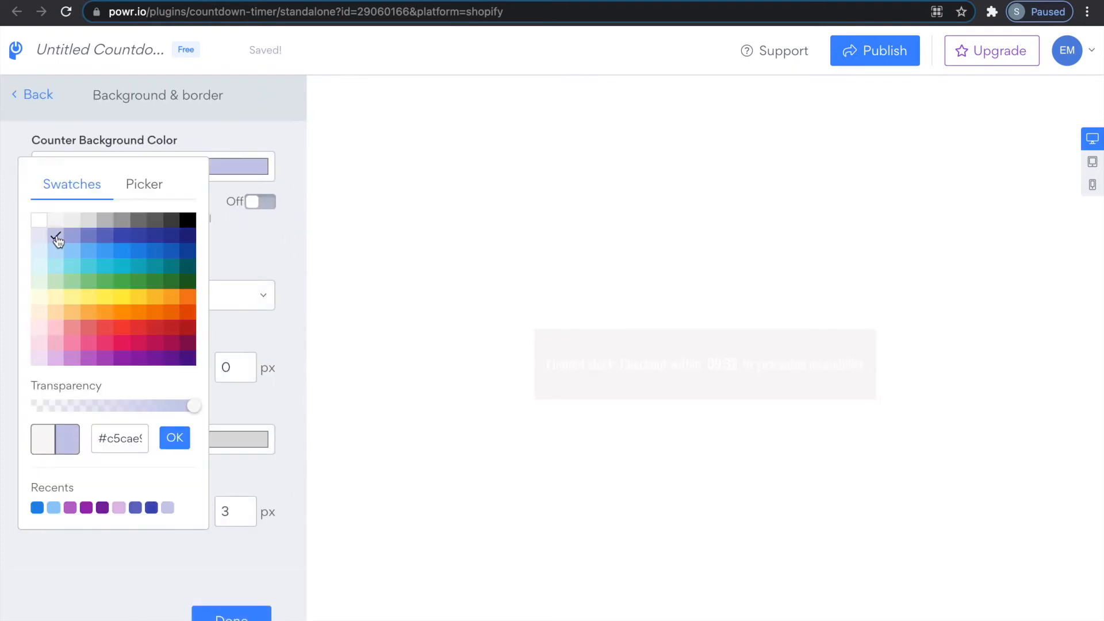
- Apply the lavender background swatch and raise the Container Size to enlarge the timer
{"action": "left_click", "coordinate": [175, 437]}
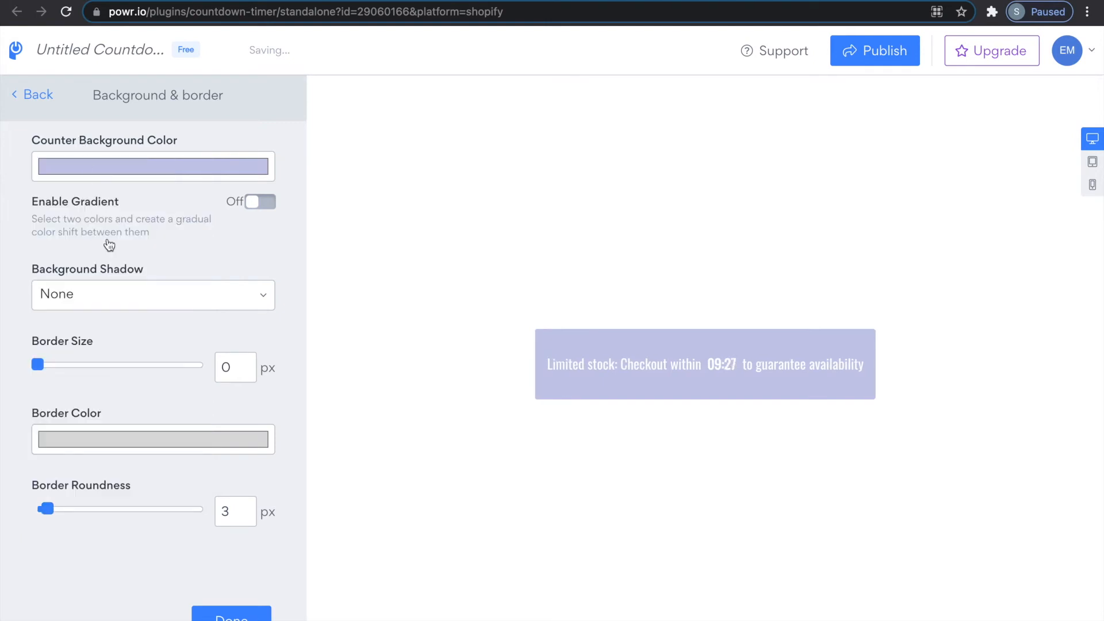
{"action": "left_click", "coordinate": [31, 94]}
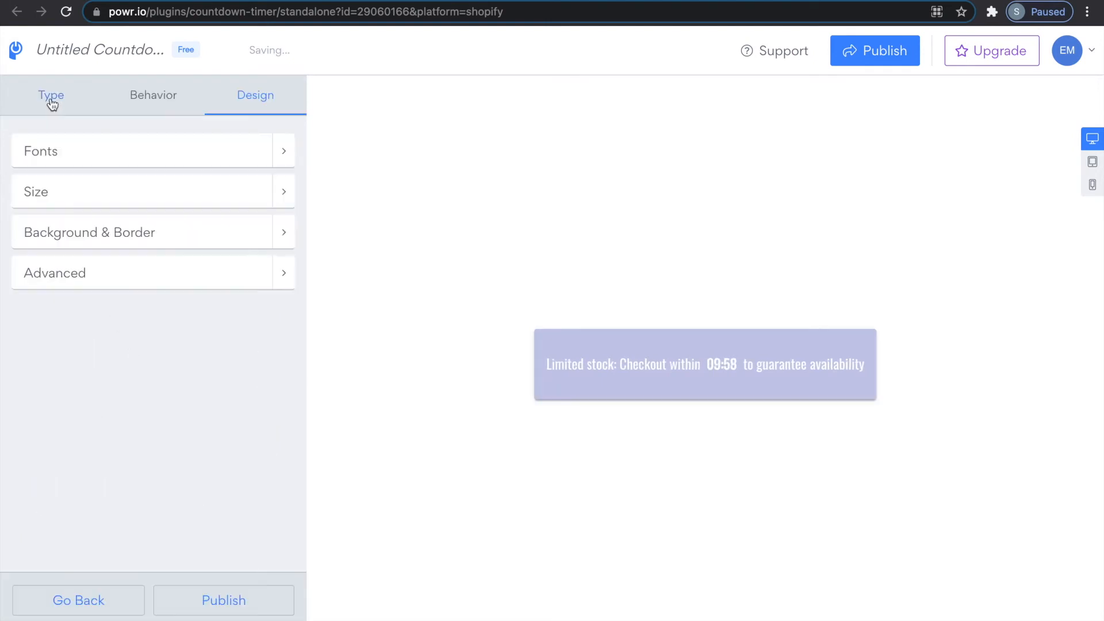
{"action": "left_click", "coordinate": [35, 191]}
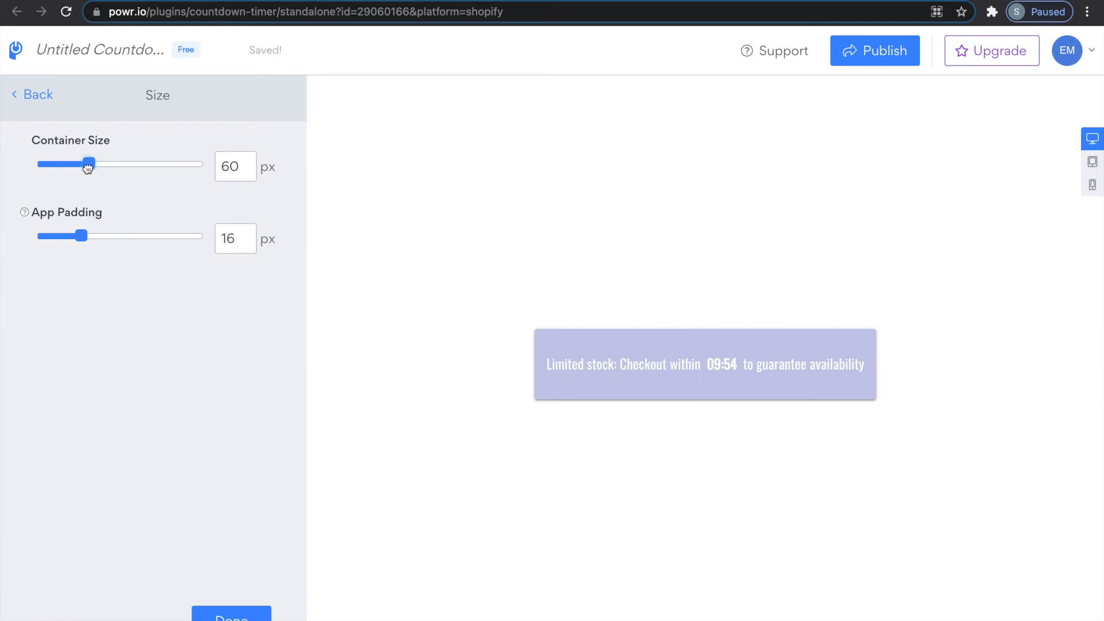
{"action": "left_click", "coordinate": [32, 94]}
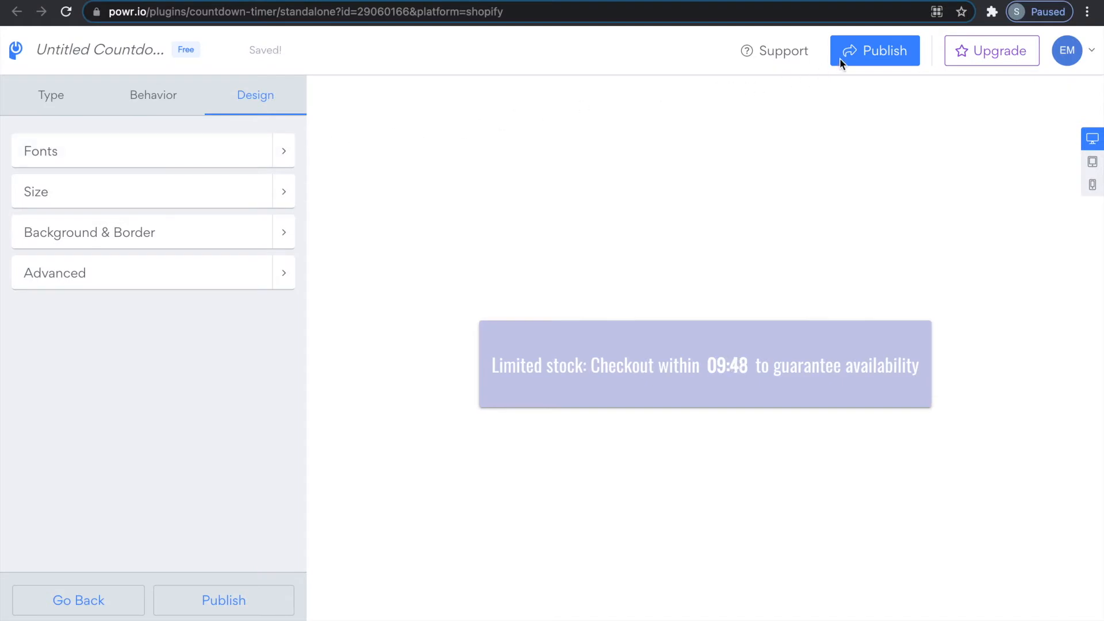
- Publish the timer to the Shopify cart page and view the installation
{"action": "left_click", "coordinate": [875, 51]}
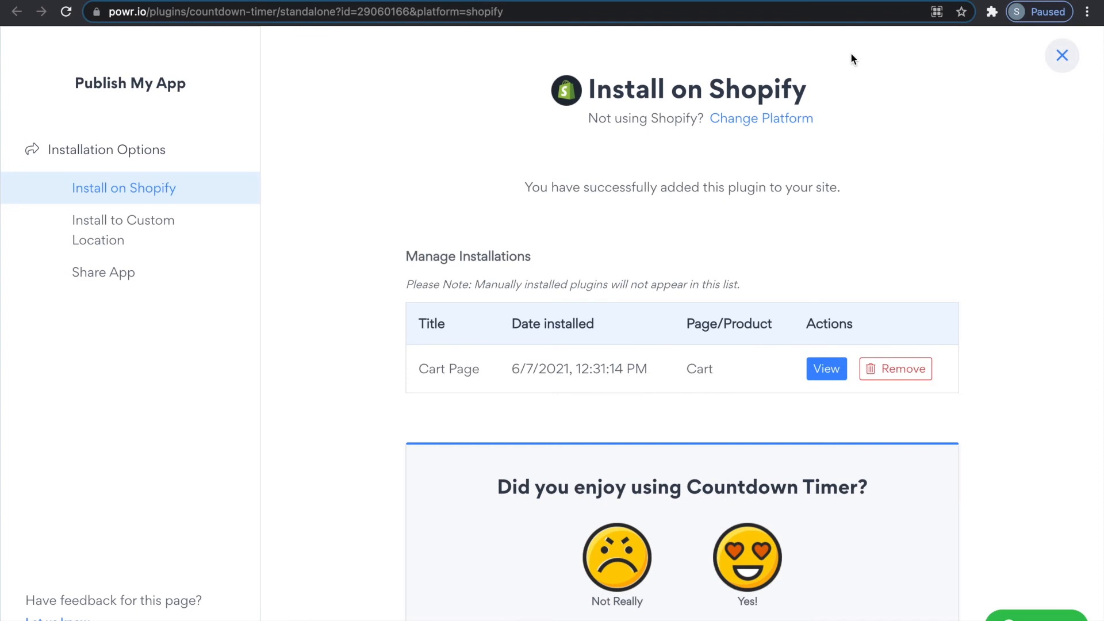
{"action": "mouse_move", "coordinate": [854, 71]}
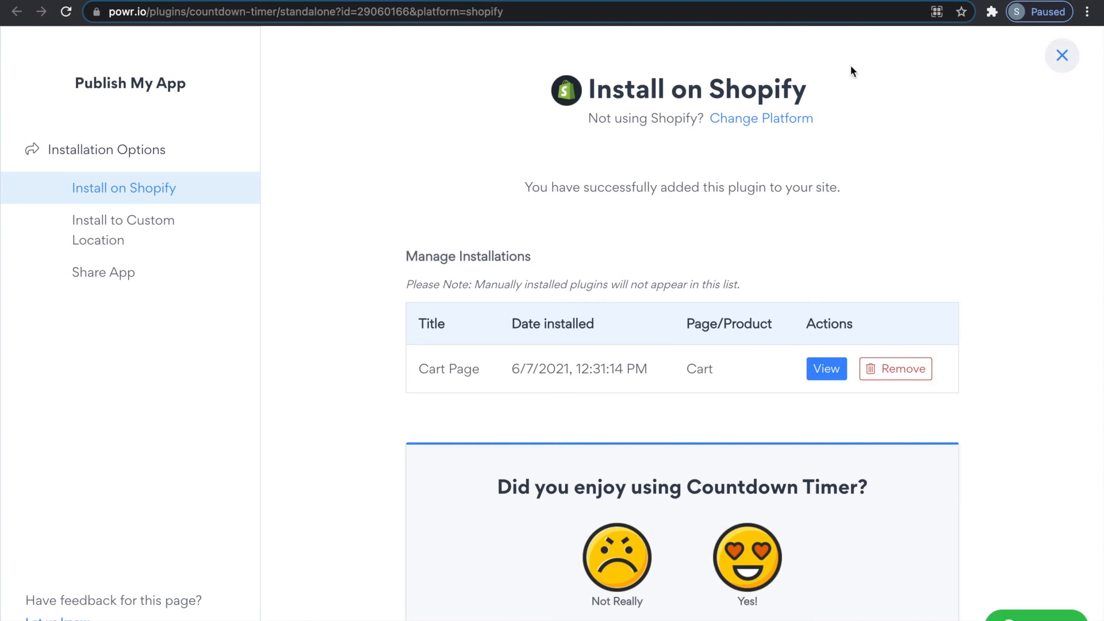
{"action": "mouse_move", "coordinate": [818, 352]}
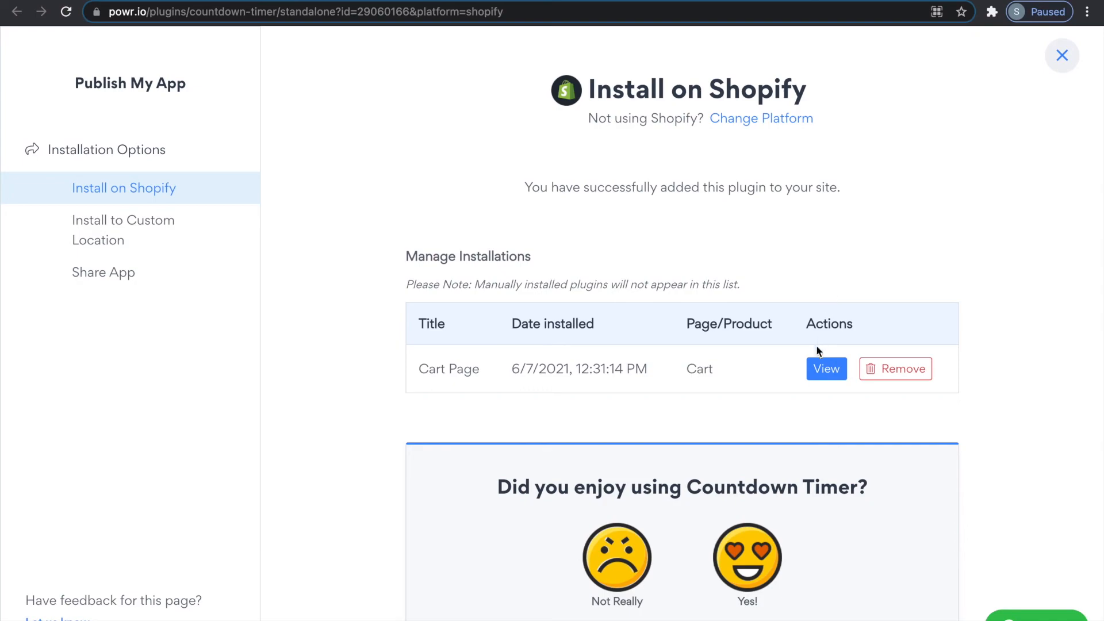
{"action": "left_click", "coordinate": [826, 368]}
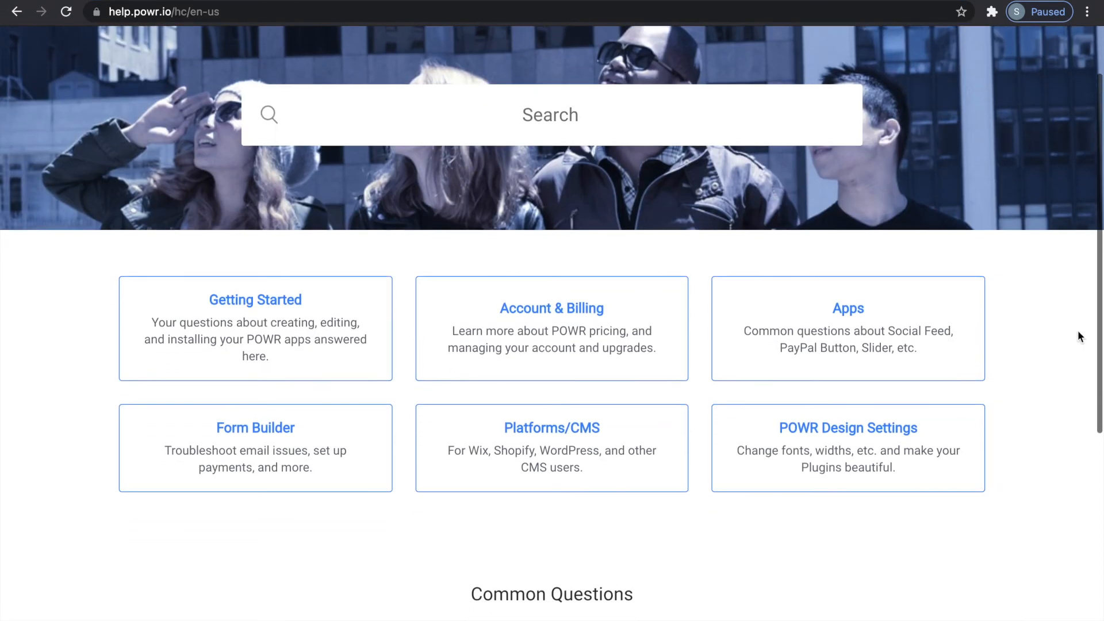
{"action": "scroll", "scroll_direction": "down", "scroll_amount": 3}
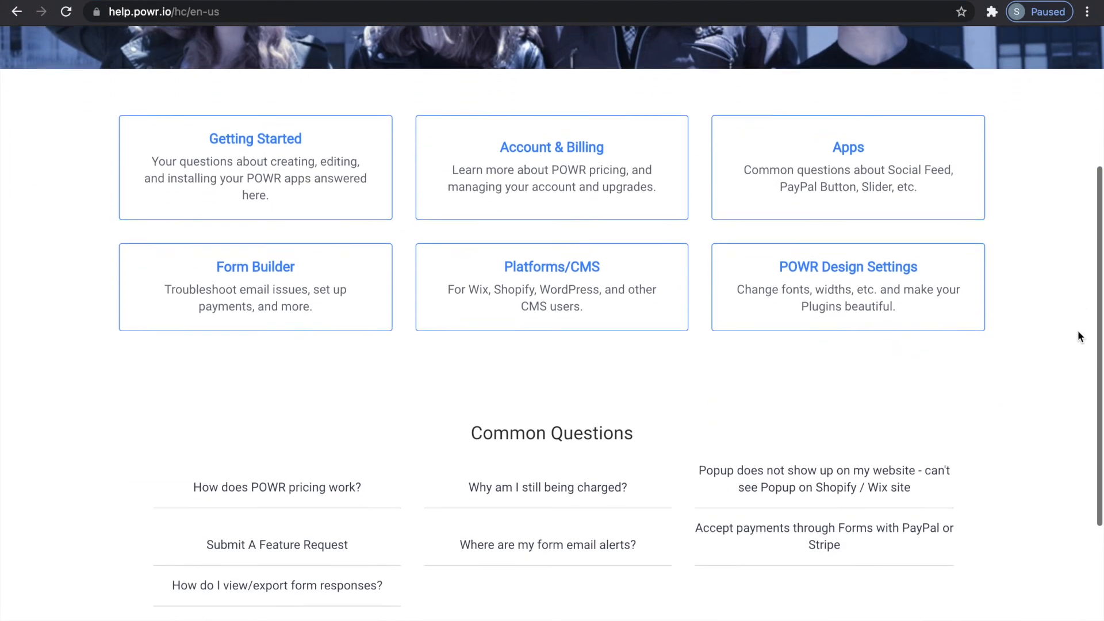
{"action": "scroll", "scroll_direction": "down", "scroll_amount": 3}
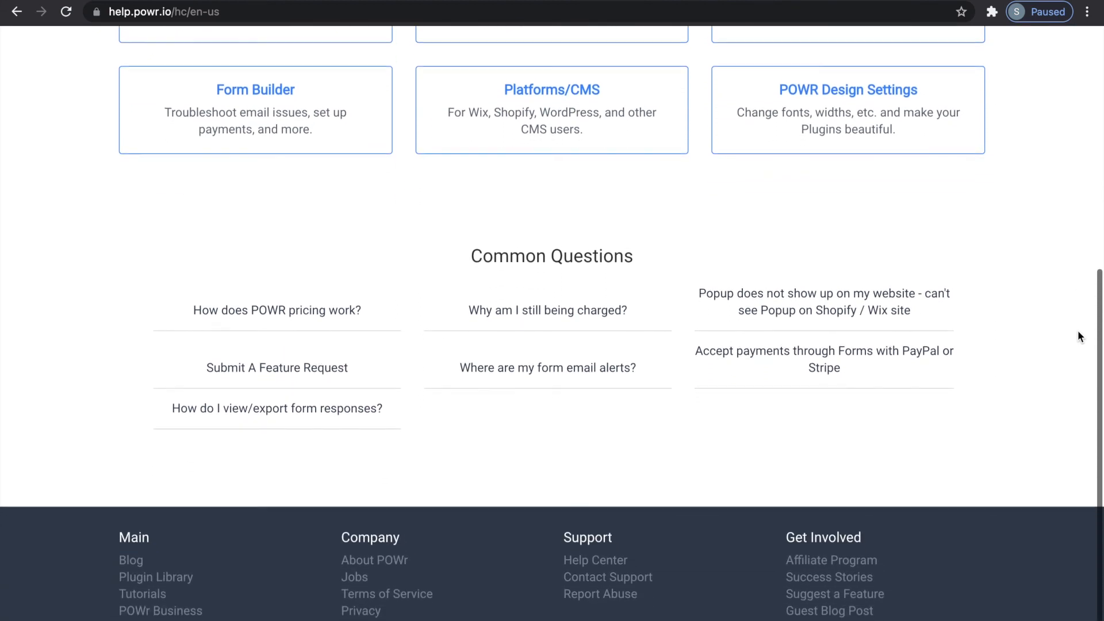
{"action": "scroll", "scroll_direction": "down", "scroll_amount": 3}
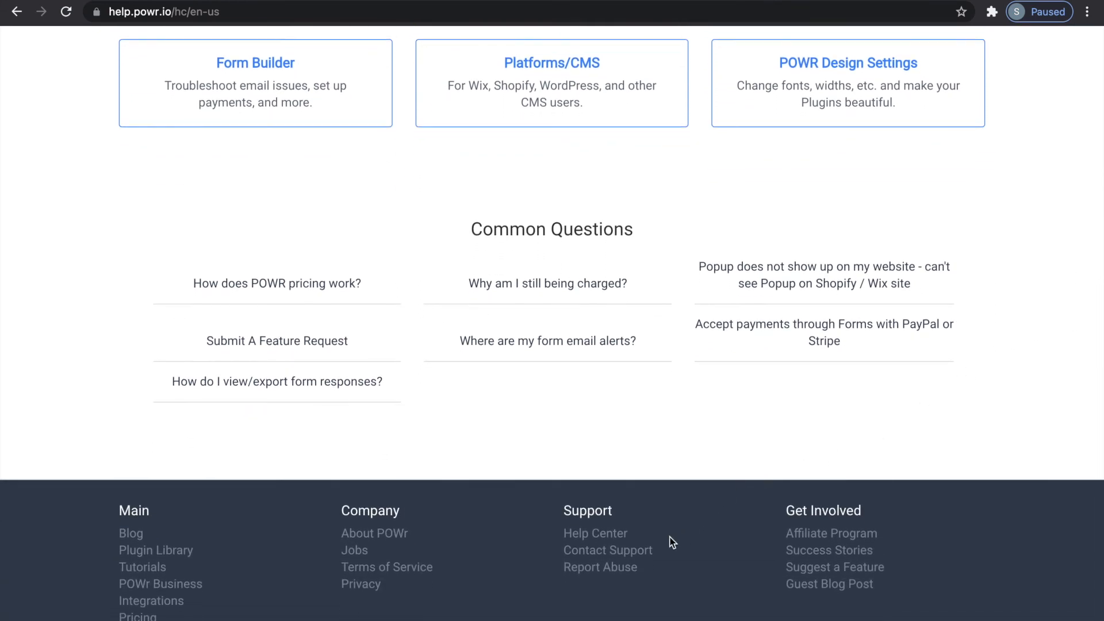
{"action": "left_click", "coordinate": [607, 550]}
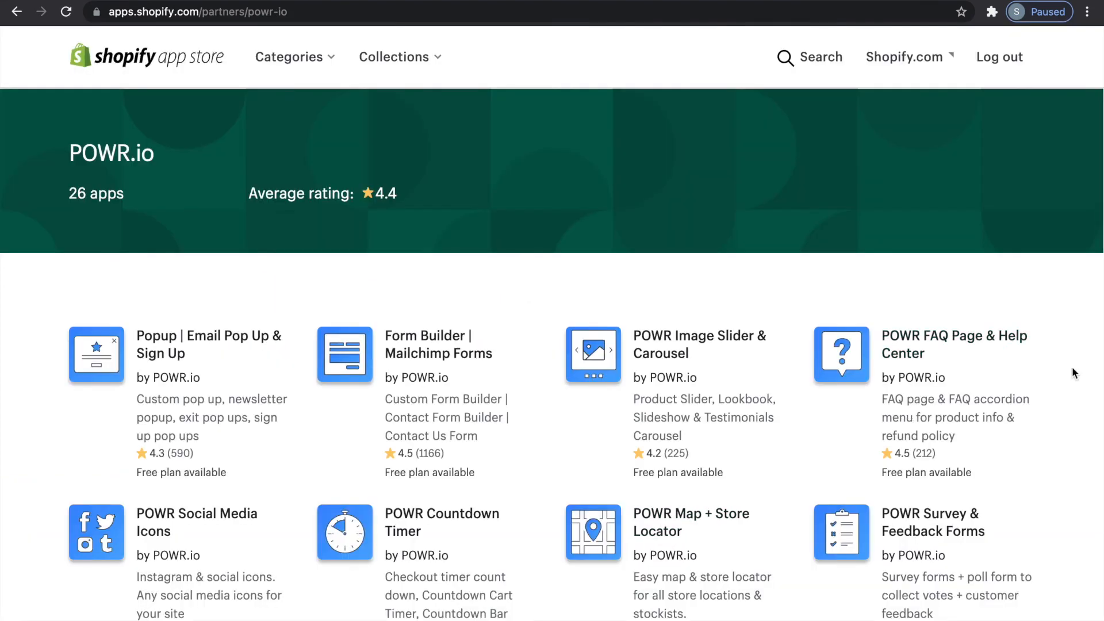
{"action": "scroll", "scroll_direction": "down", "scroll_amount": 3}
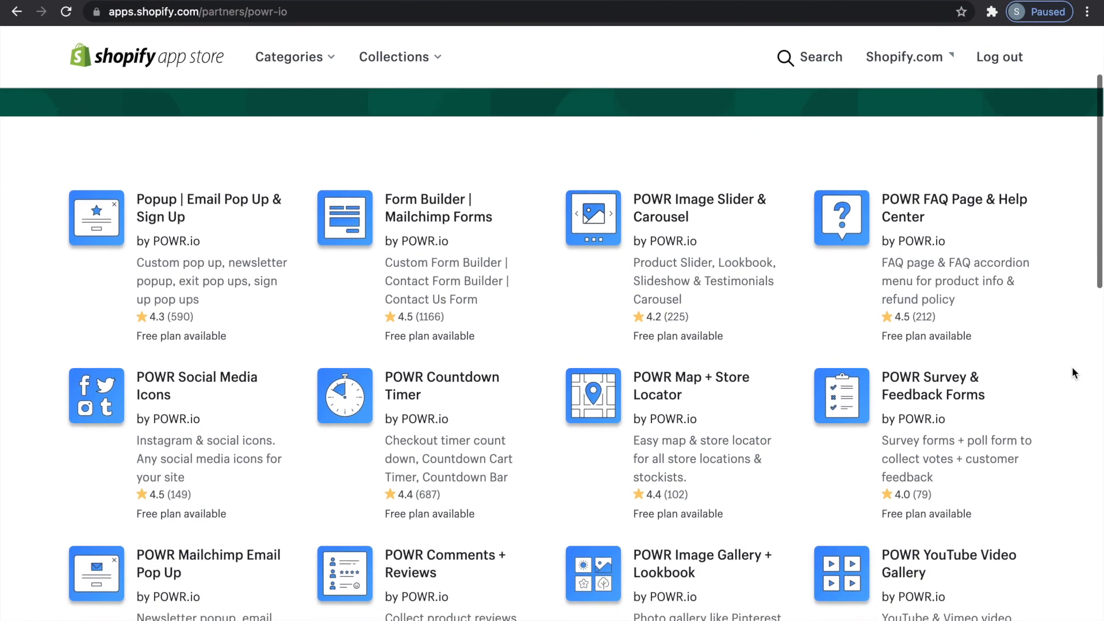
{"action": "scroll", "scroll_direction": "down", "scroll_amount": 3}
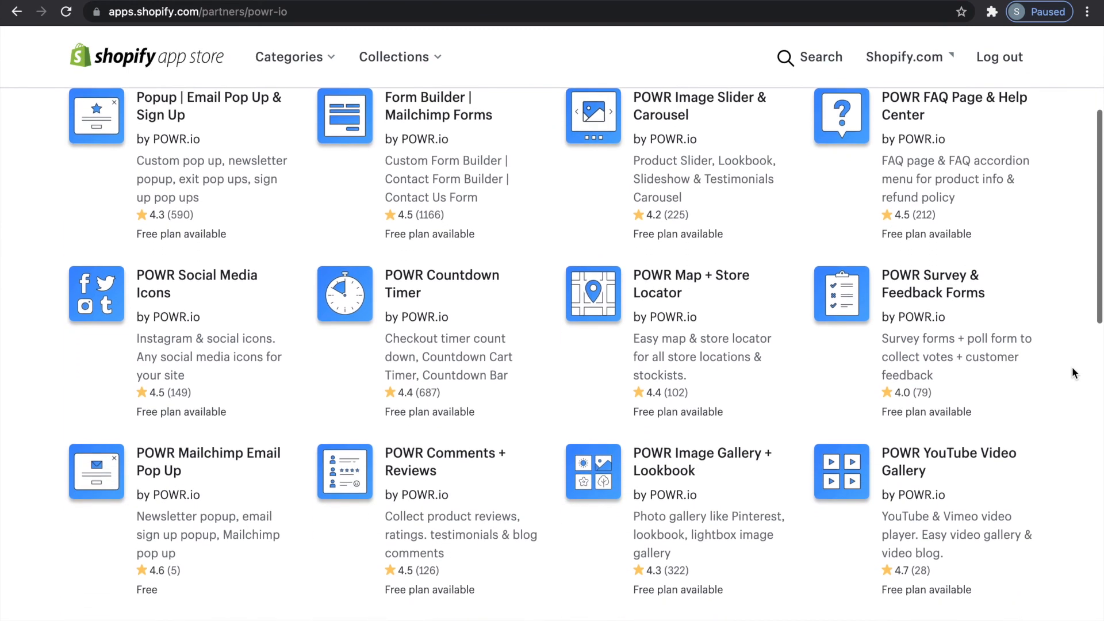
{"action": "scroll", "scroll_direction": "down", "scroll_amount": 3}
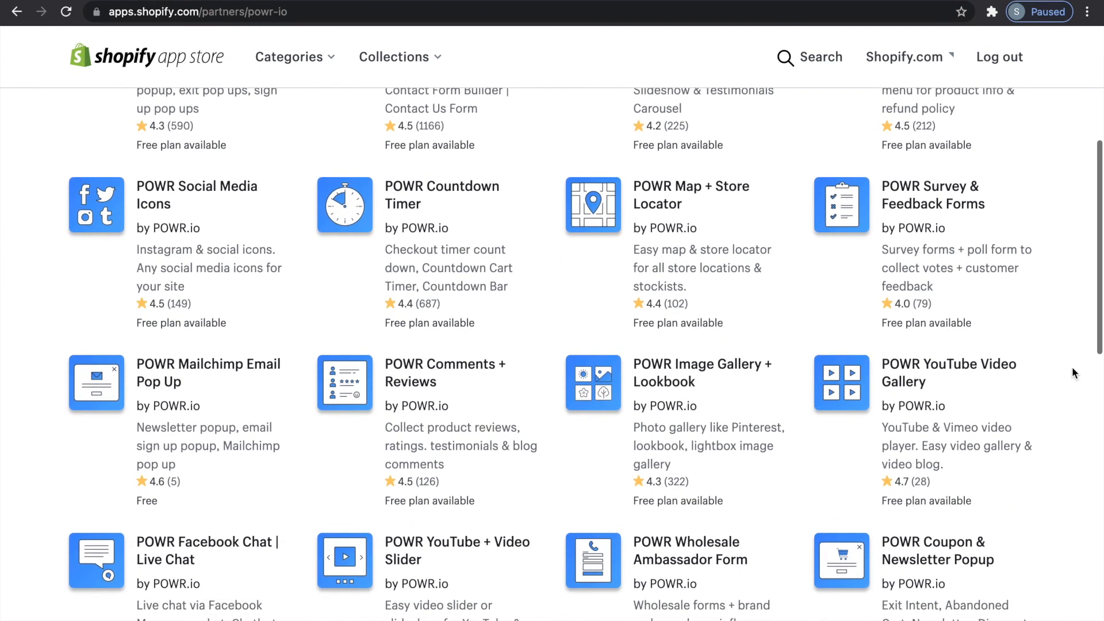